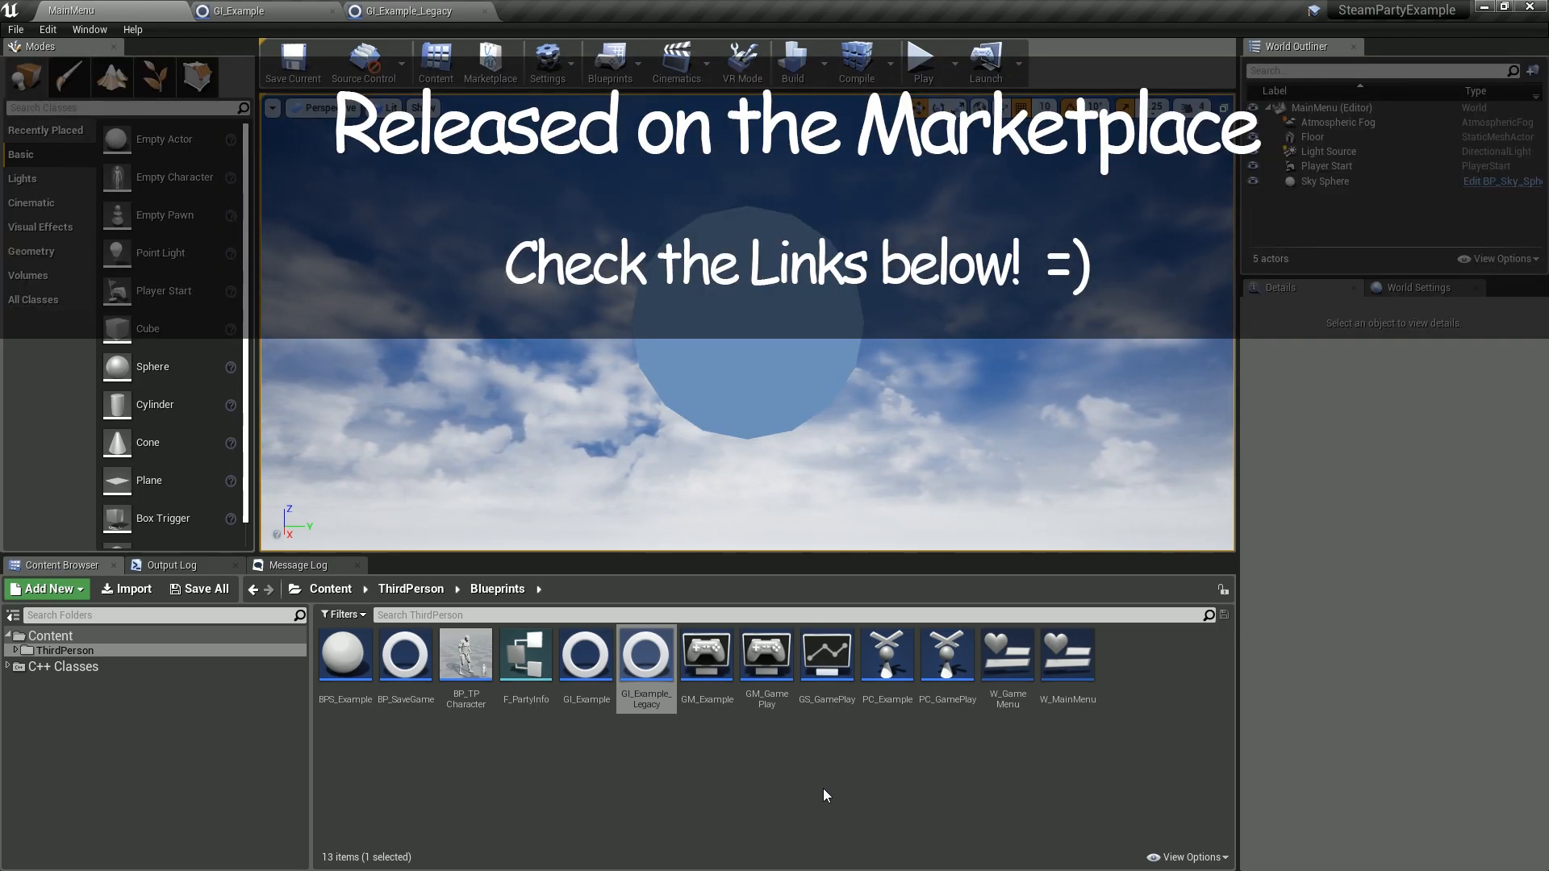
# Switch from the level editor to the GI_Example Game Instance Blueprint tab.
pyautogui.click(408, 12)
pyautogui.write('isval')
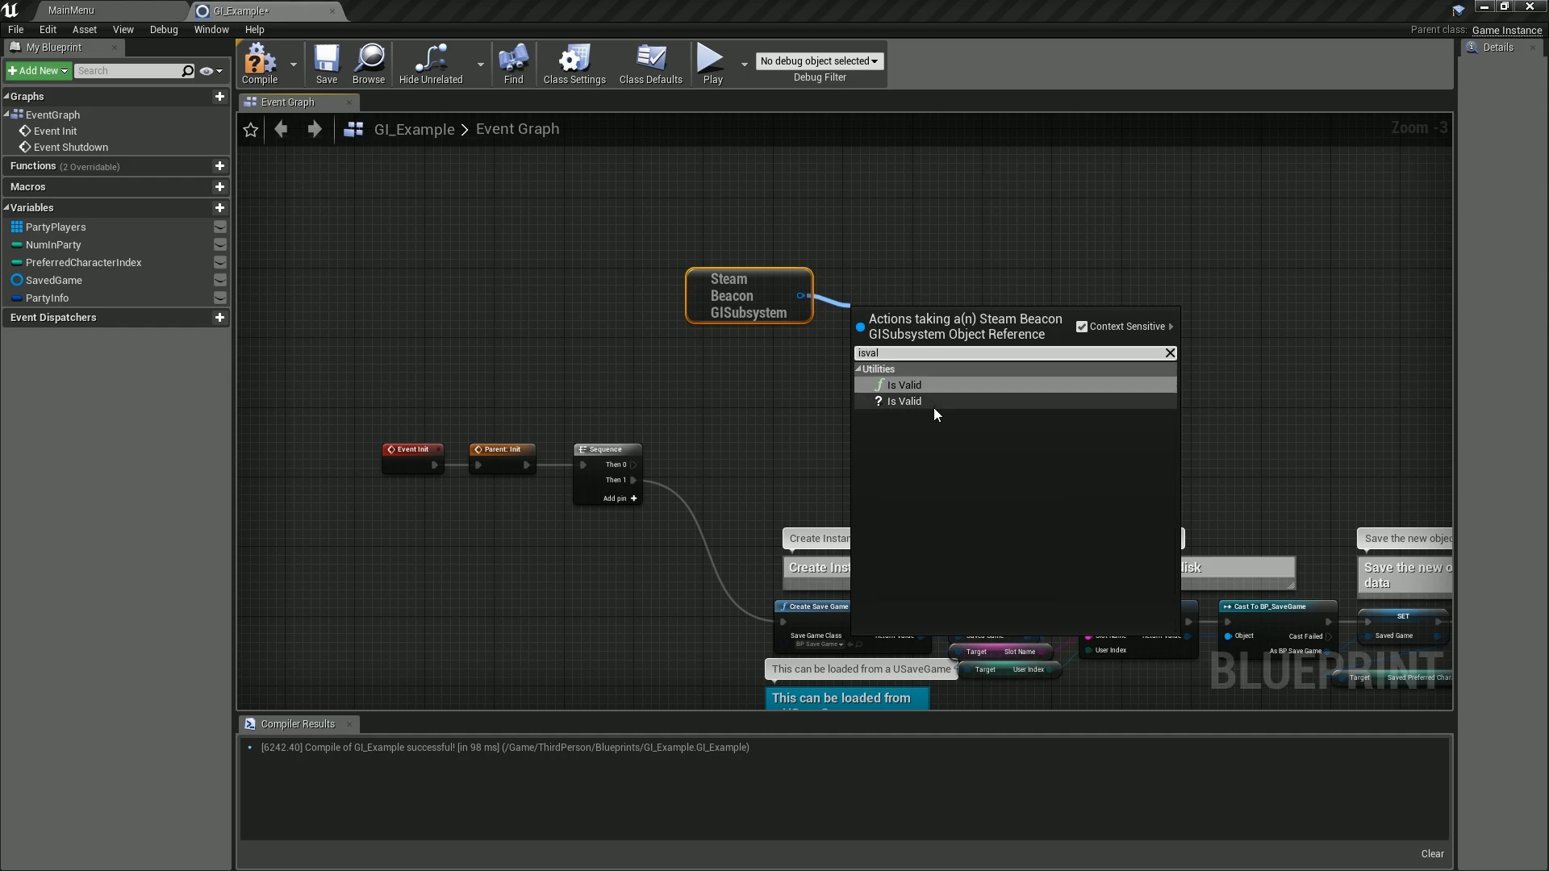
# Add an Is Valid check on the Steam Beacon GISubsystem, run from Sequence Then 0.
pyautogui.click(904, 384)
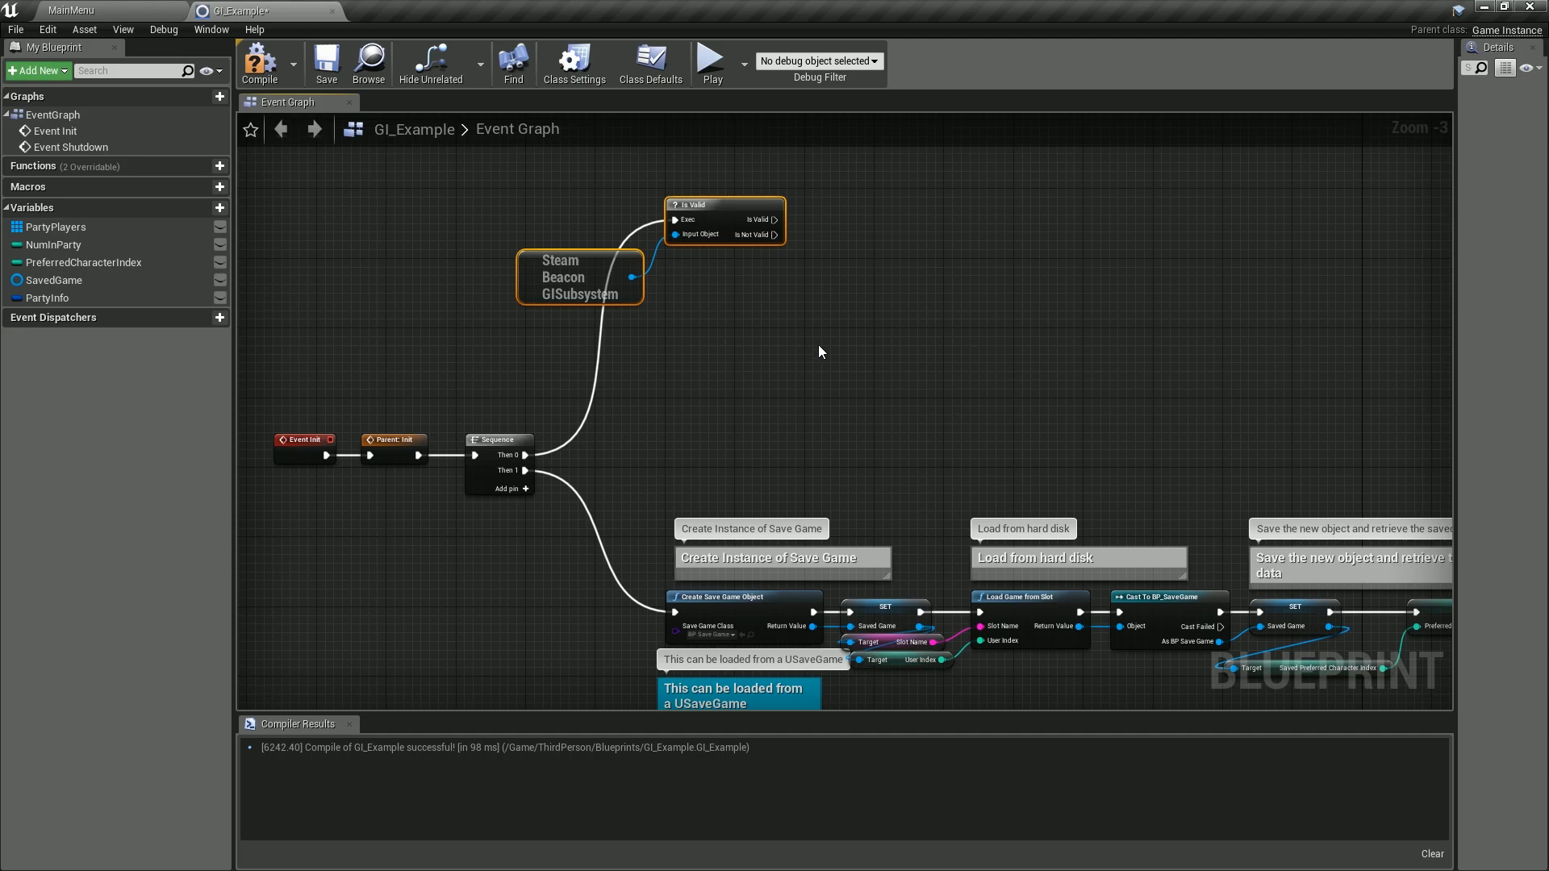
pyautogui.moveTo(810, 342)
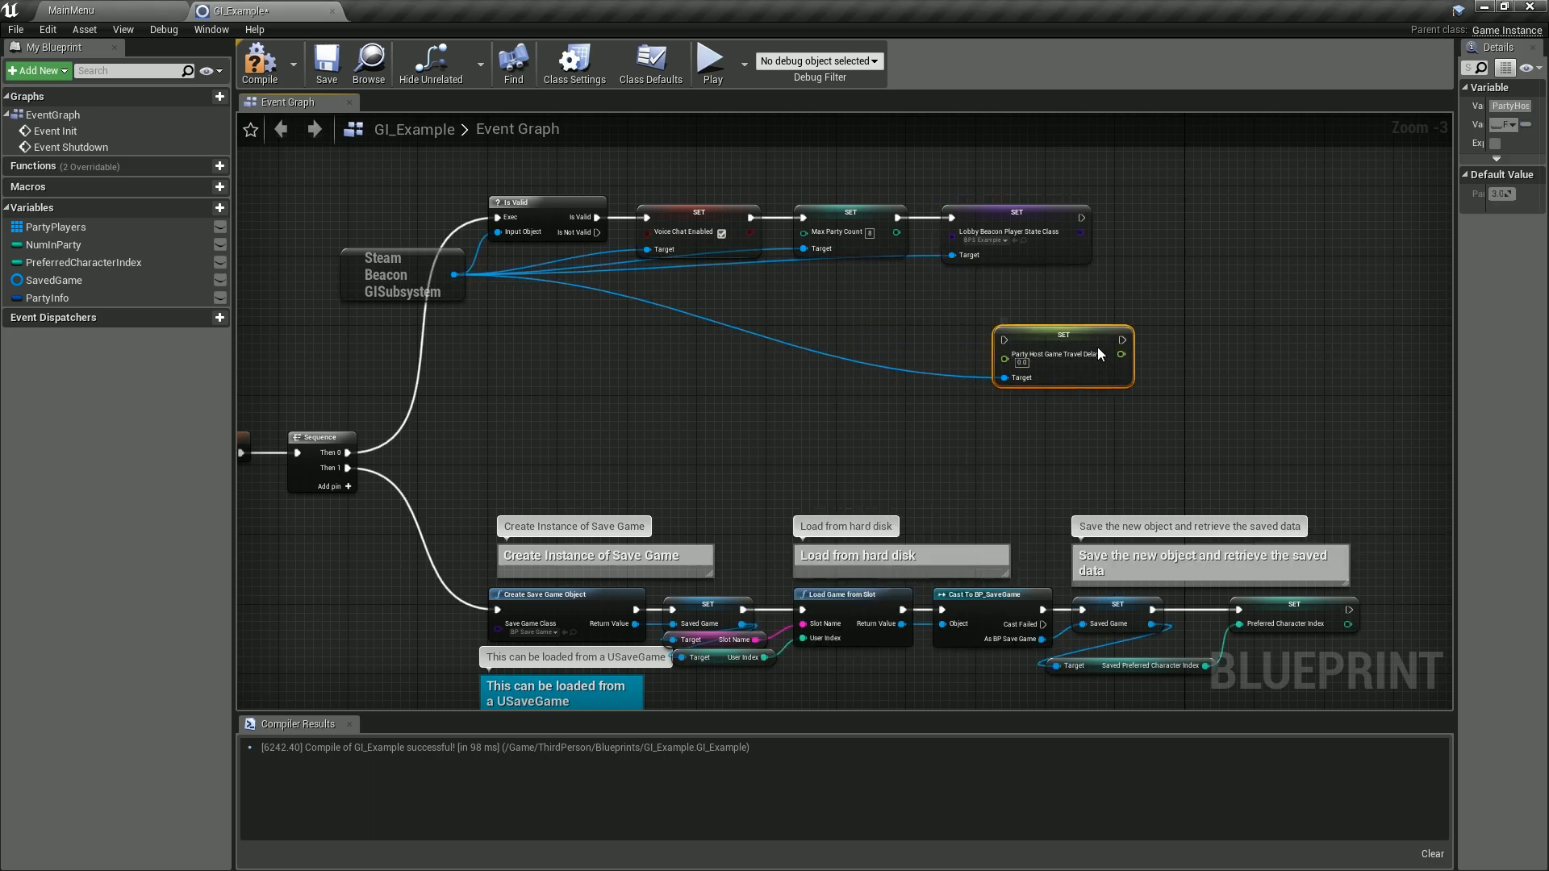
pyautogui.moveTo(1061, 334); pyautogui.dragTo(1192, 213)
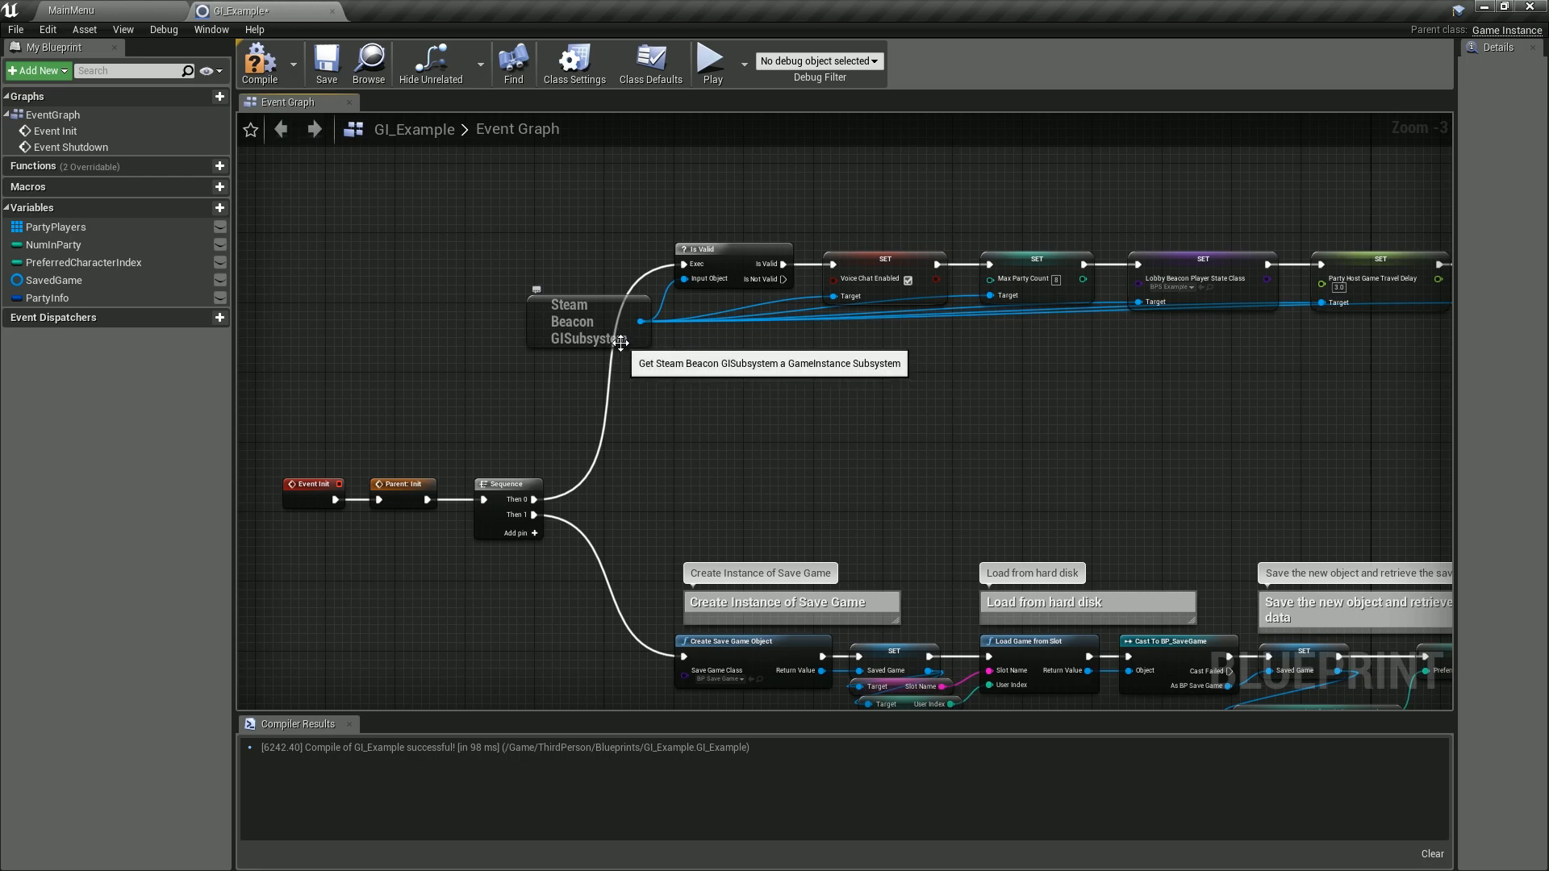
pyautogui.moveTo(619, 344); pyautogui.dragTo(676, 400)
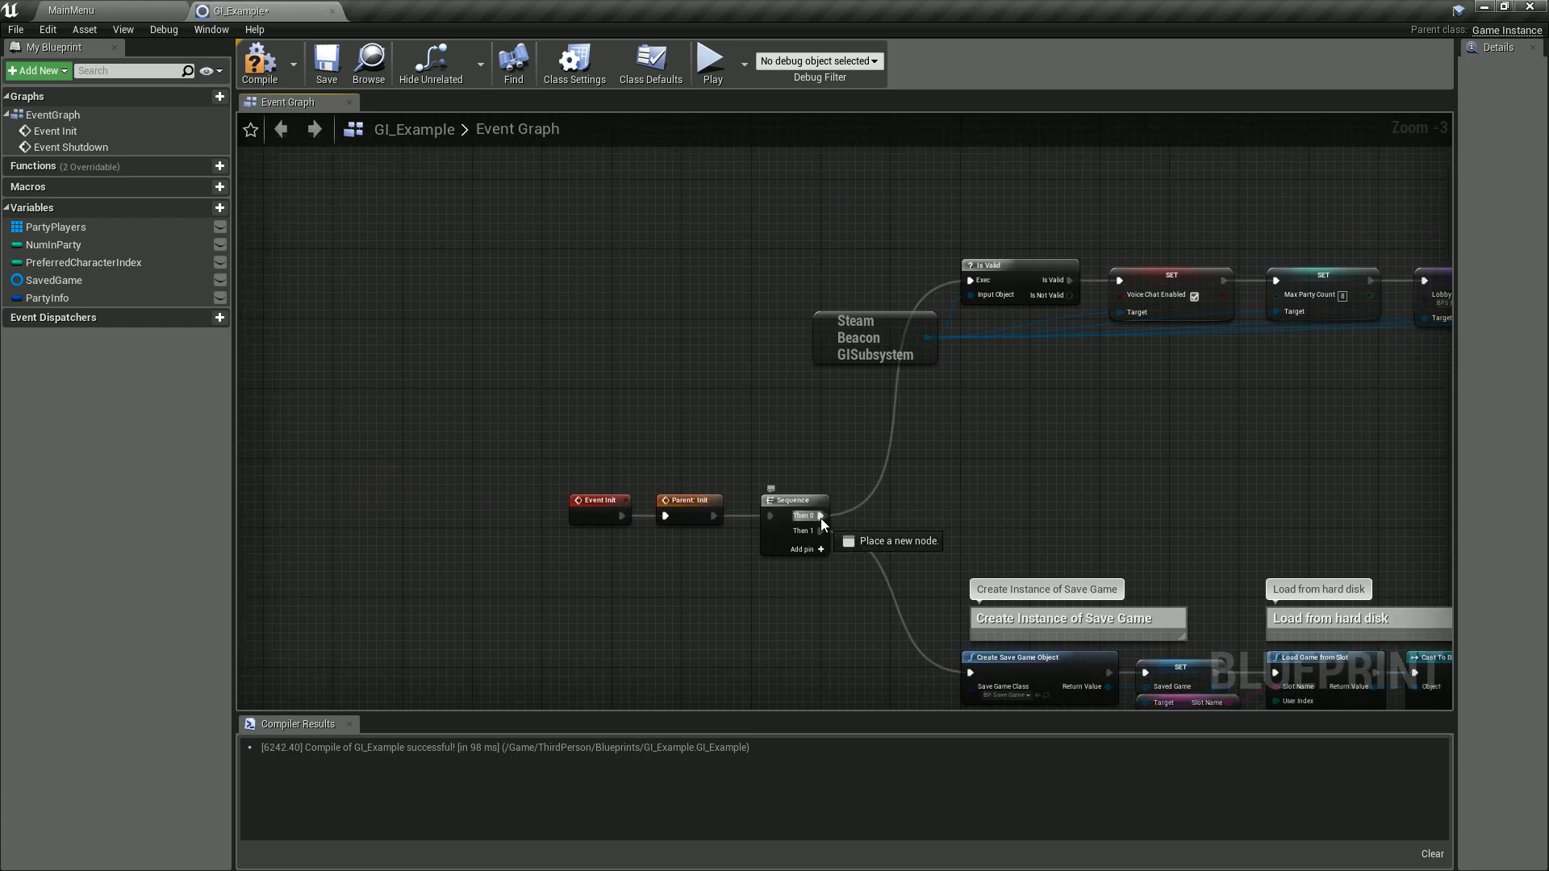
# Add a Flow Control Delay node off Sequence Then 0 in Event Init.
pyautogui.write('deal')
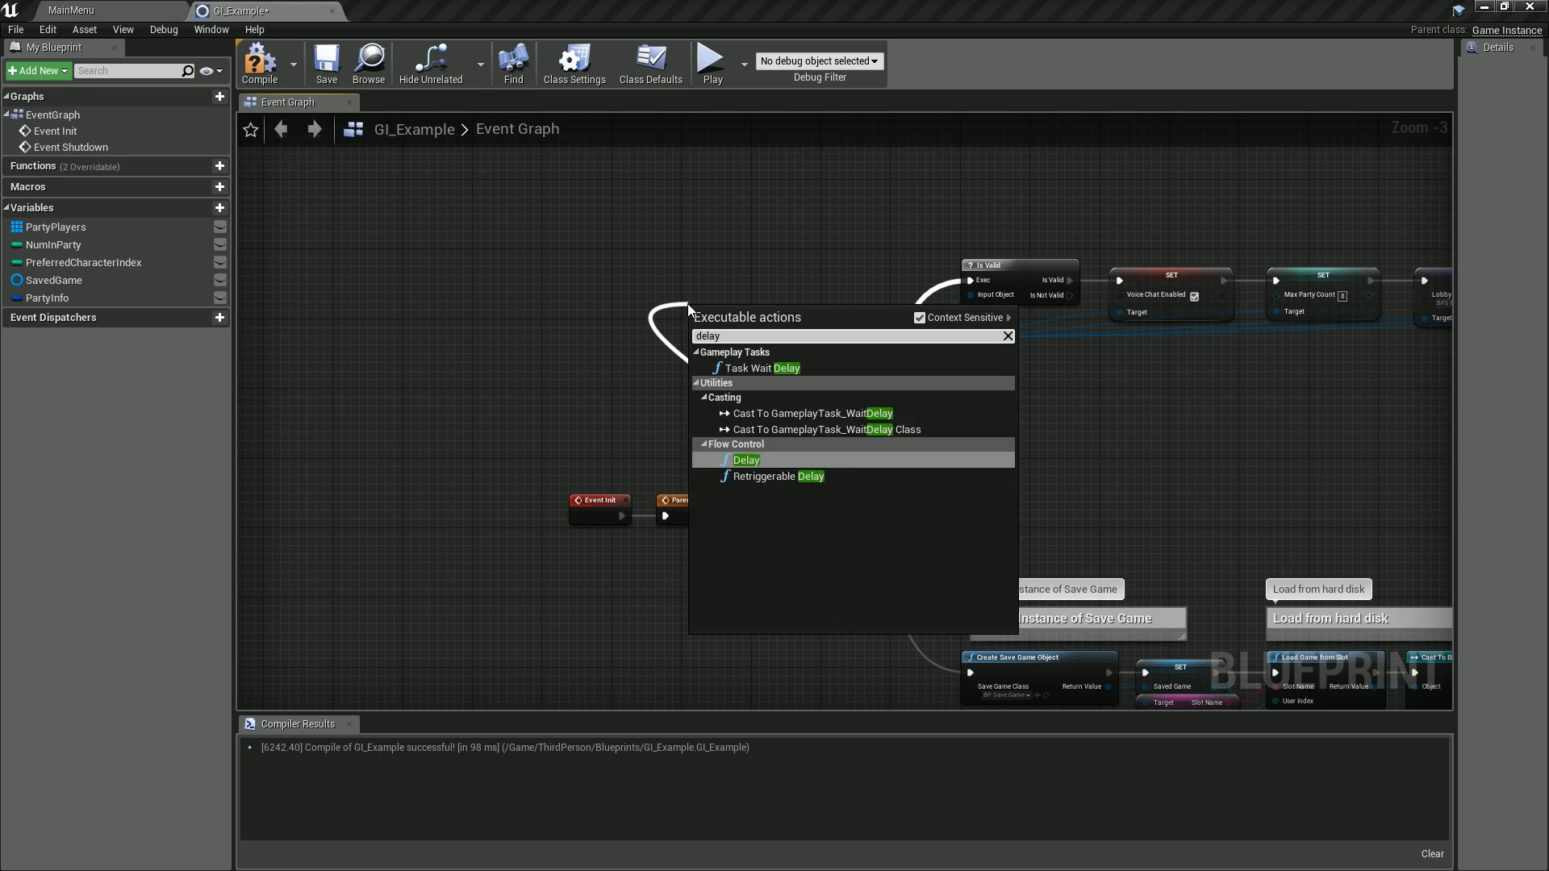
pyautogui.click(746, 460)
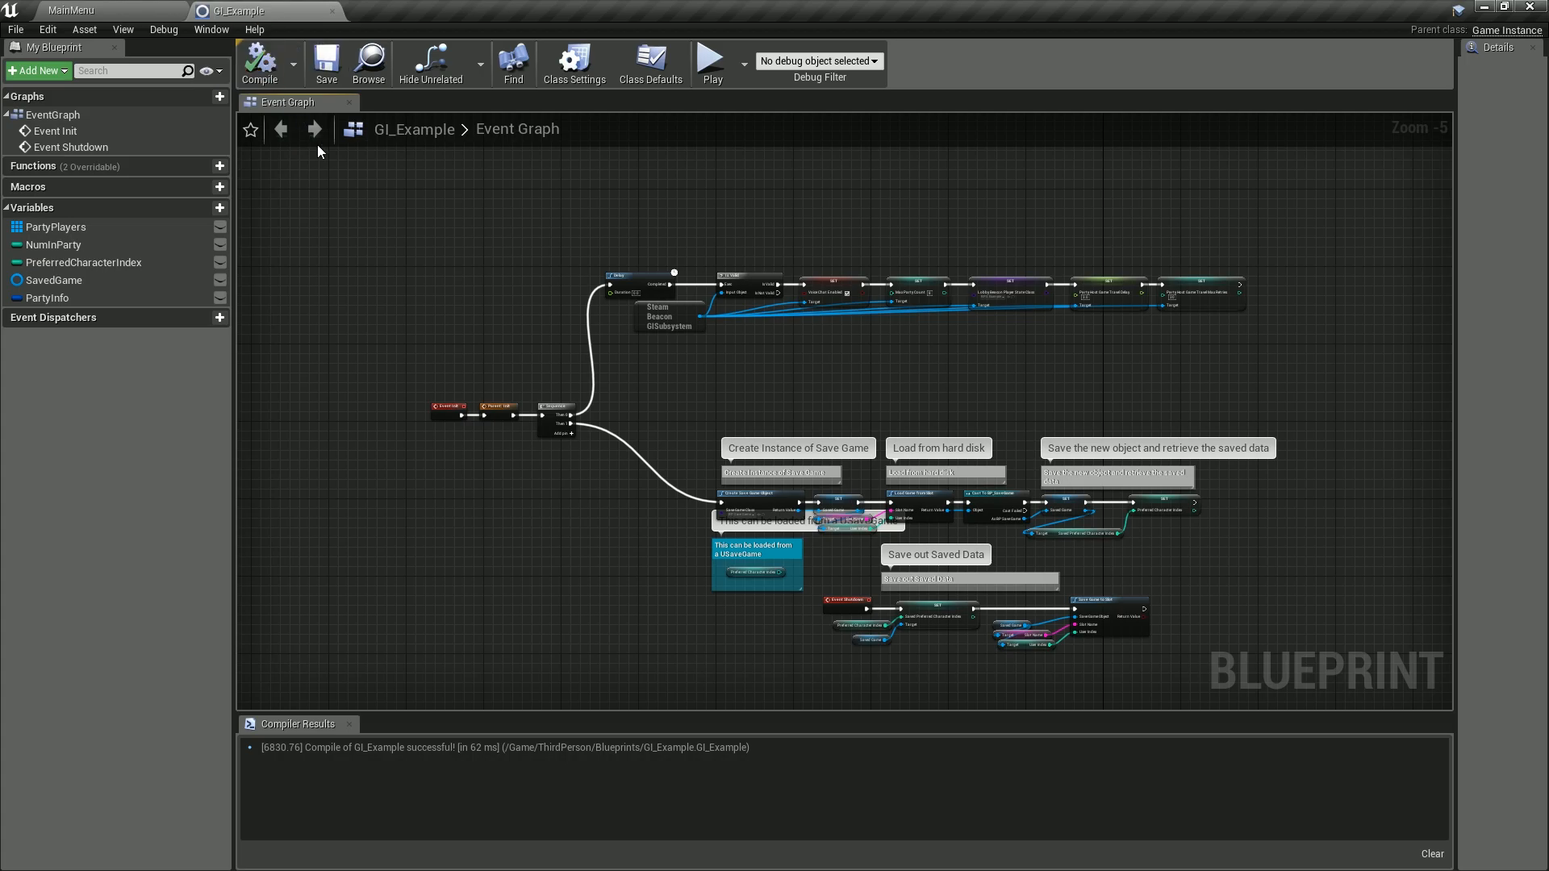
pyautogui.moveTo(302, 166)
pyautogui.write('steam')
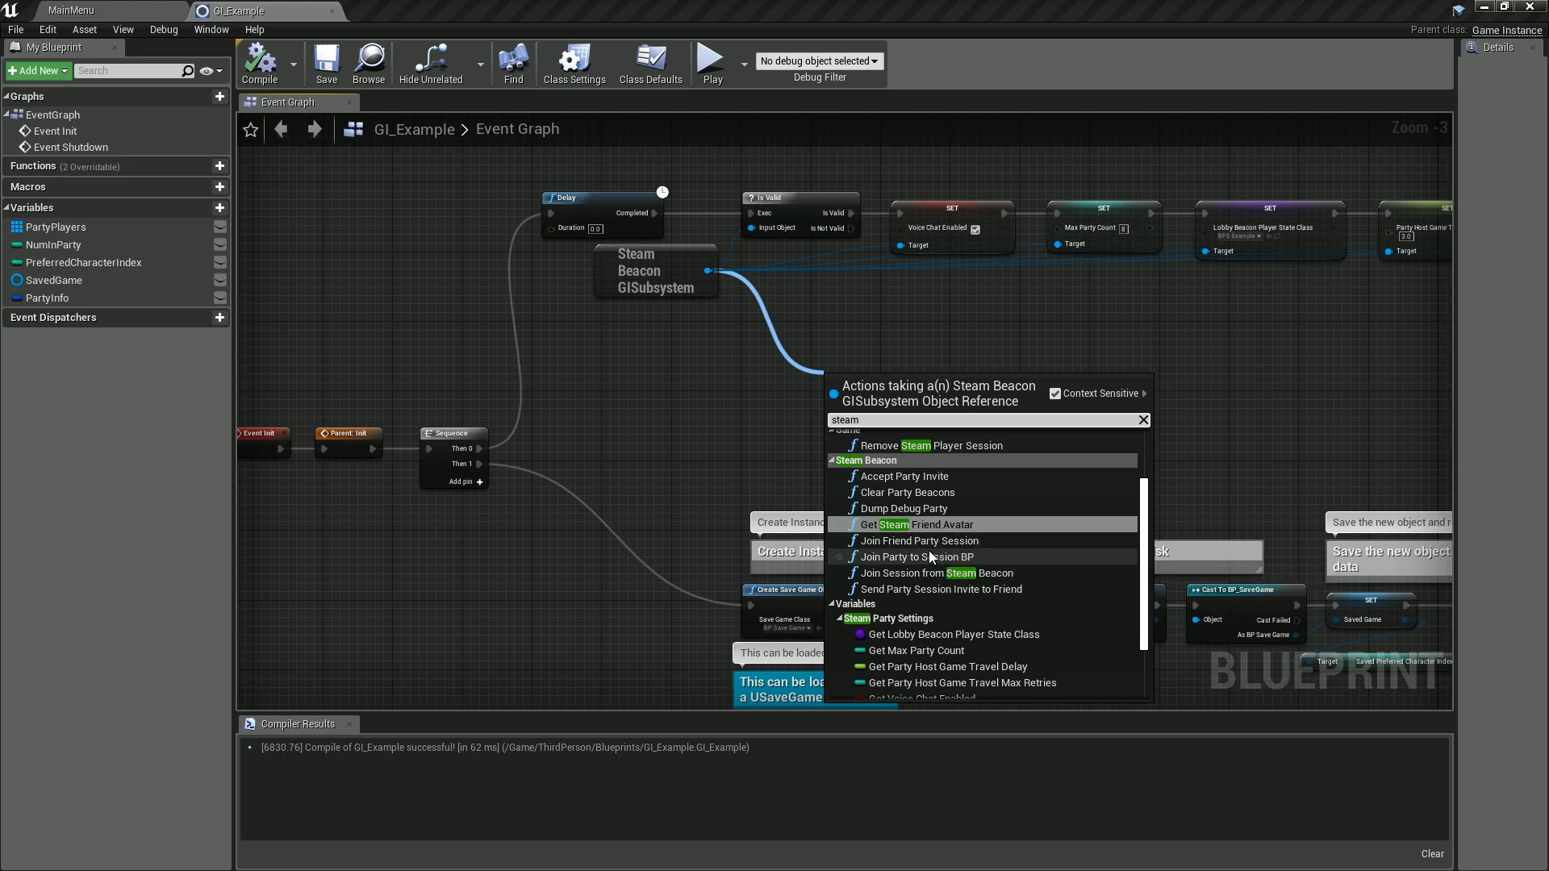
pyautogui.moveTo(963, 563)
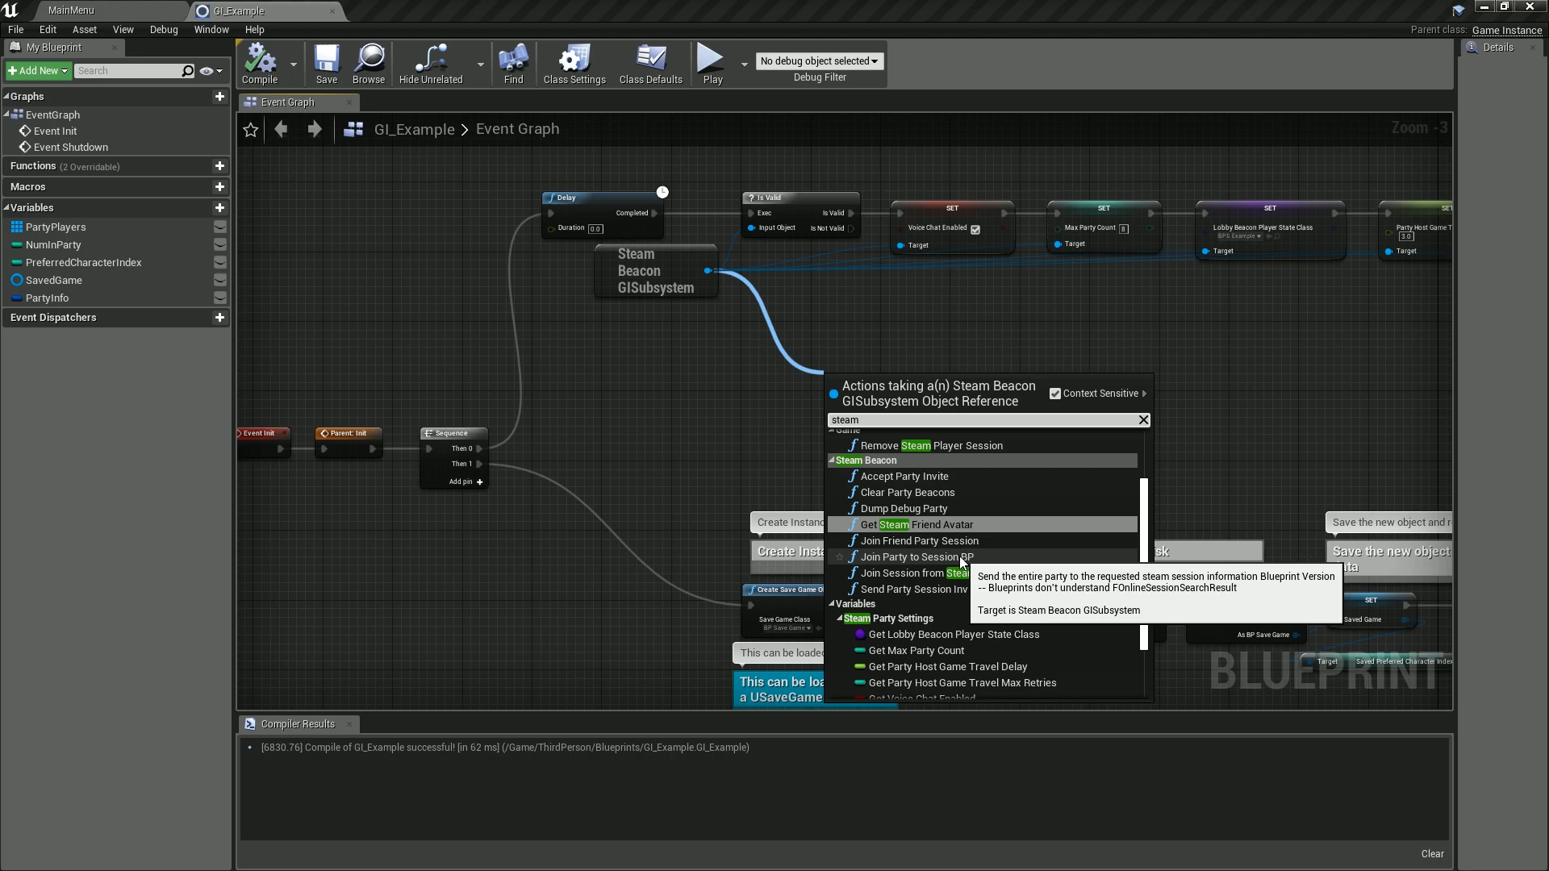
pyautogui.moveTo(676, 438)
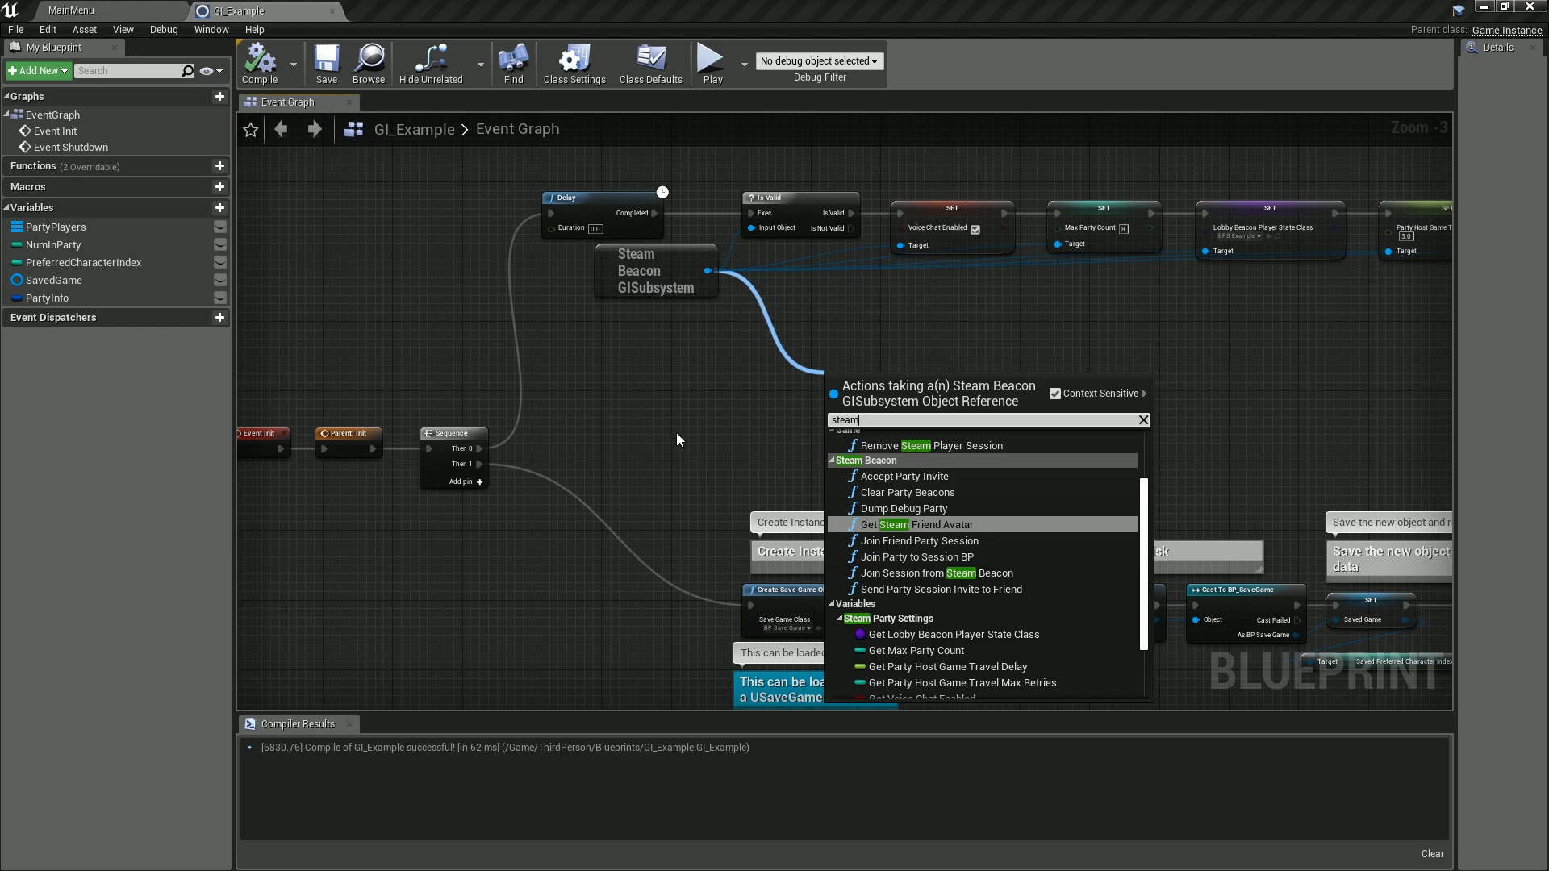
# Dismiss the subsystem action menu with Escape, leaving the graph unchanged.
pyautogui.press('Escape')
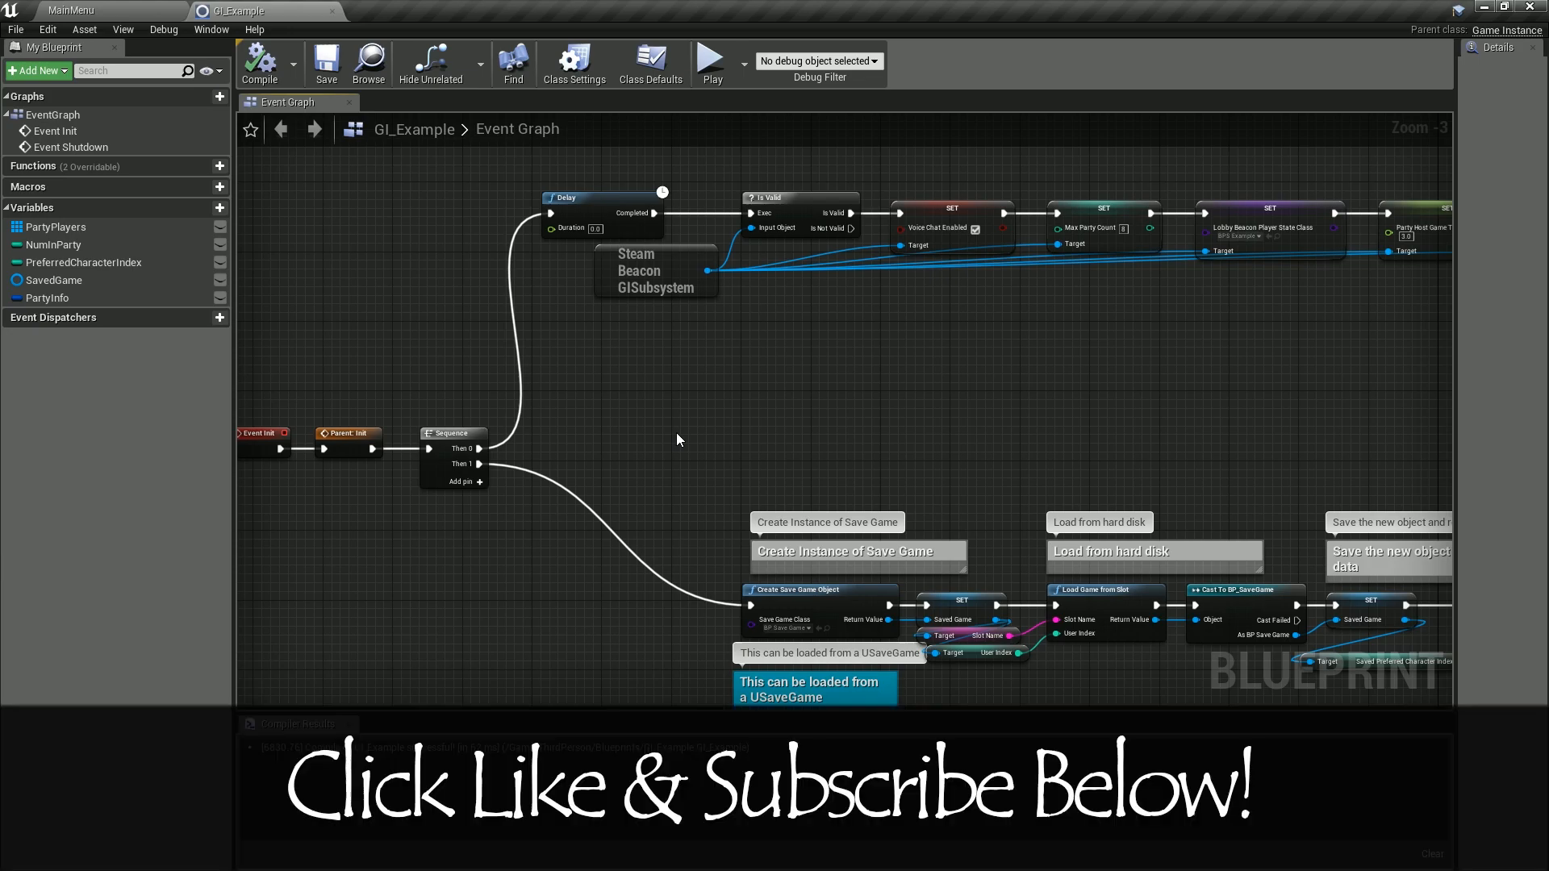
pyautogui.moveTo(681, 403)
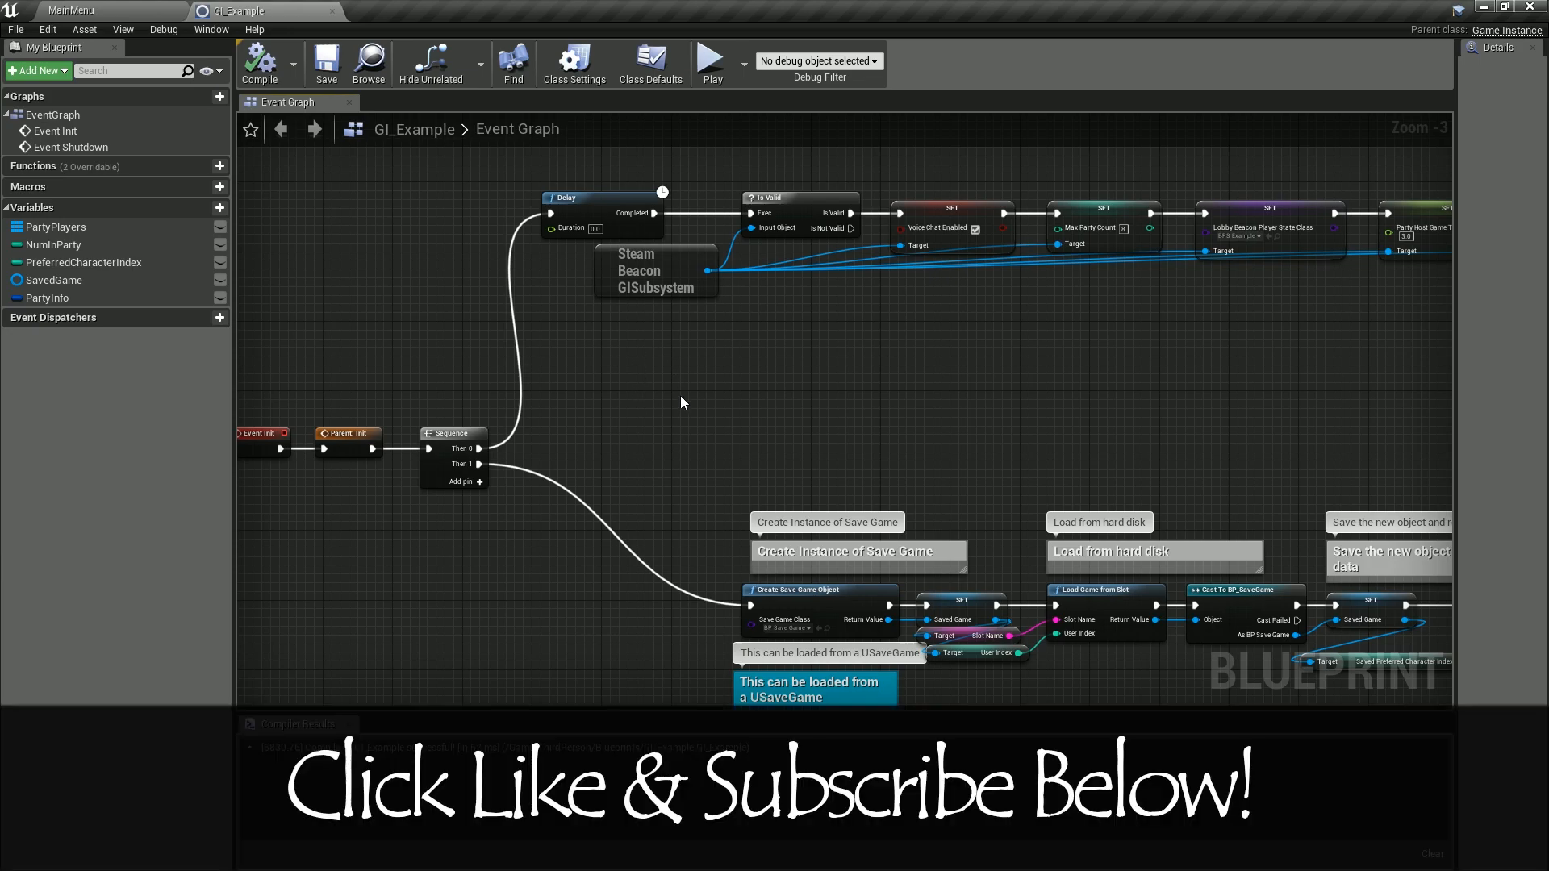